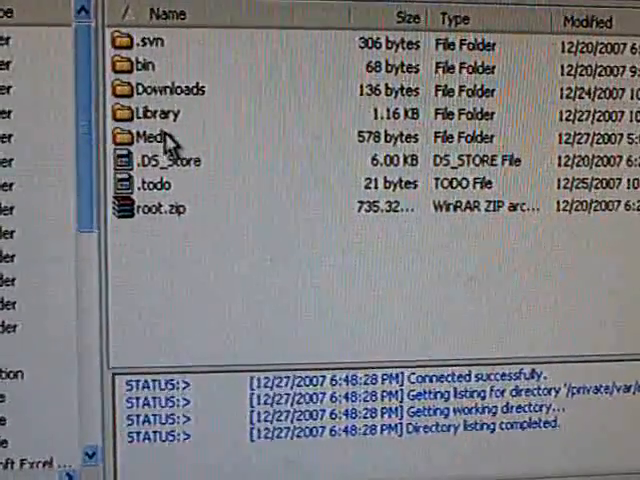
- Browse the remote pane into Library/Customize/MainSliderImages to reach its Backup folder
double_click(144, 113)
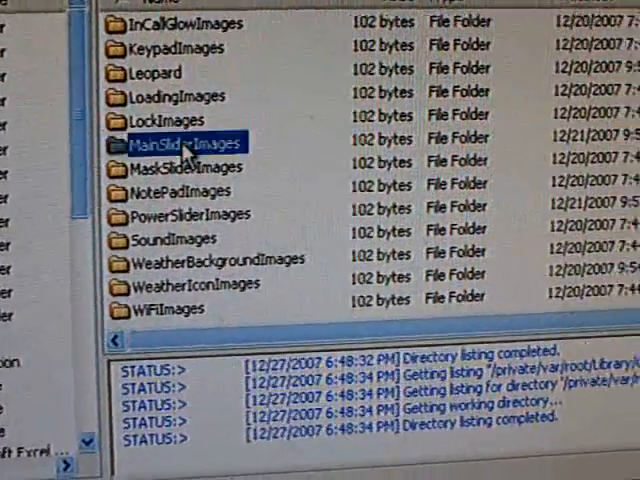
double_click(175, 141)
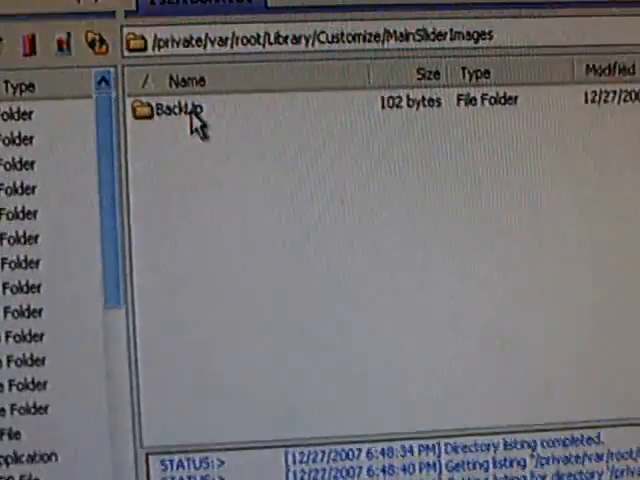
double_click(170, 108)
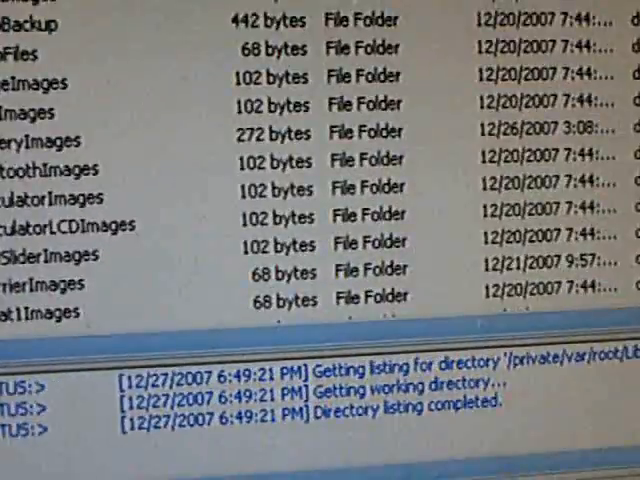
scroll(down, 3)
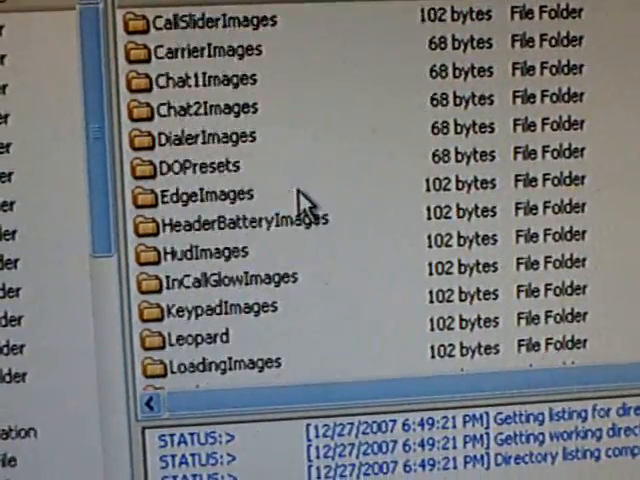
scroll(down, 3)
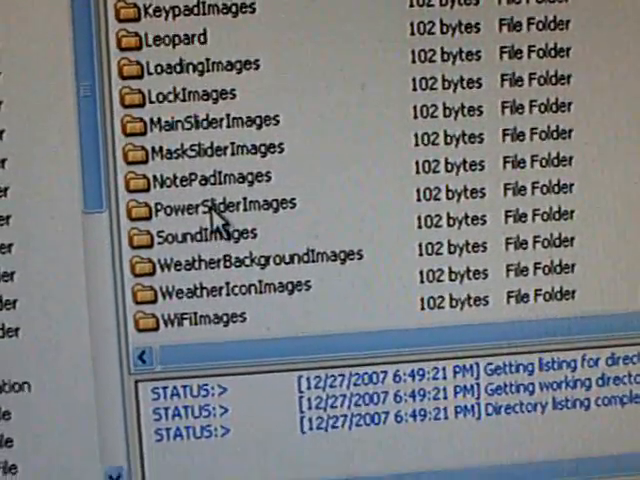